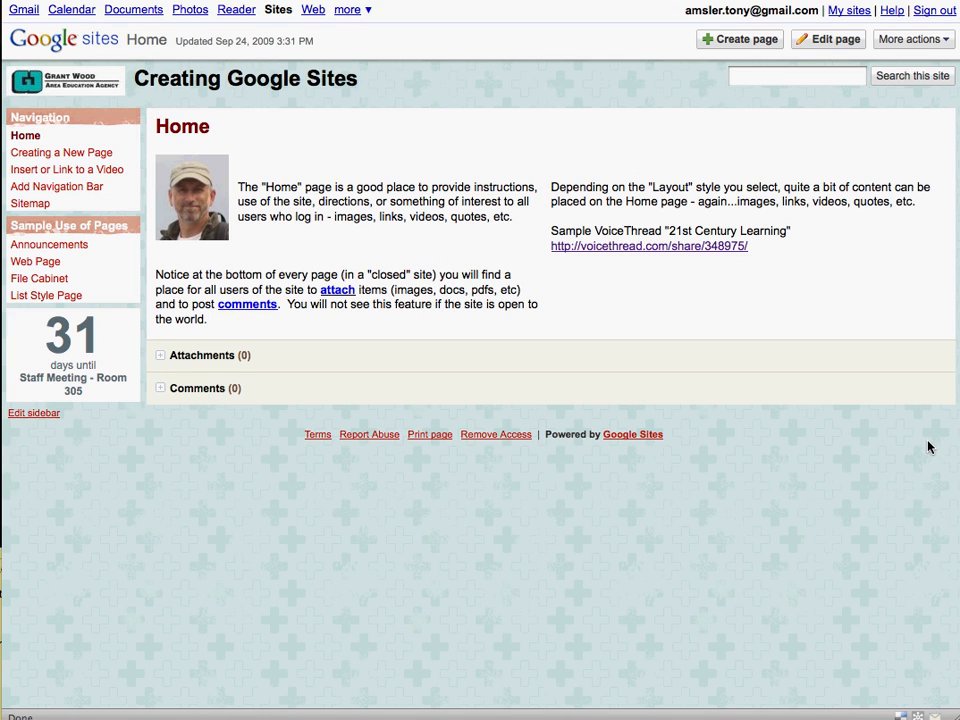
mouse_move(22, 372)
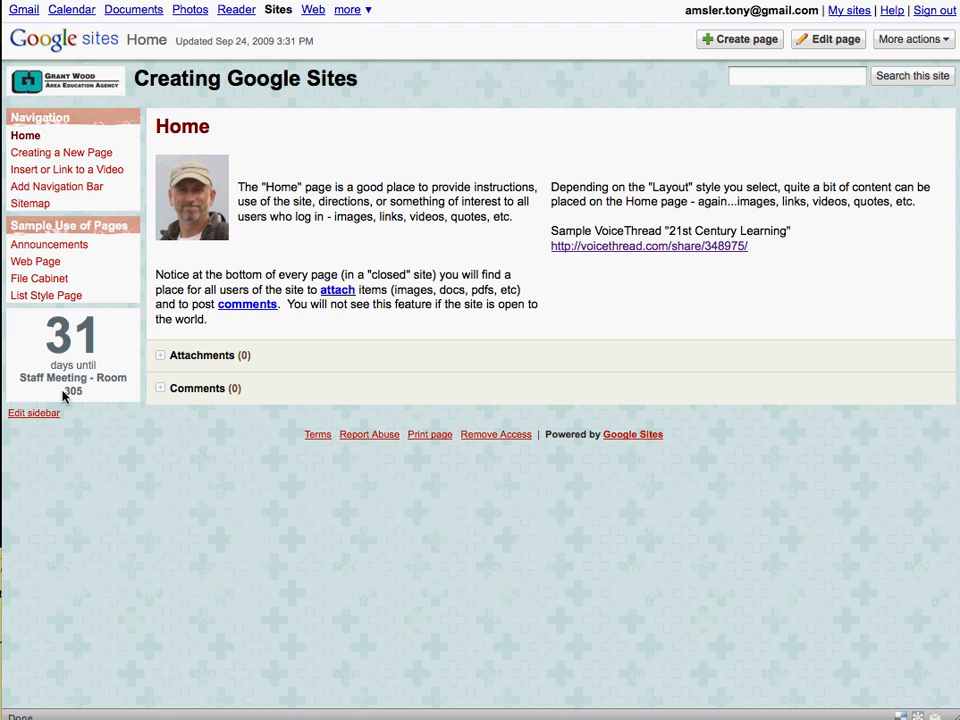
mouse_move(28, 418)
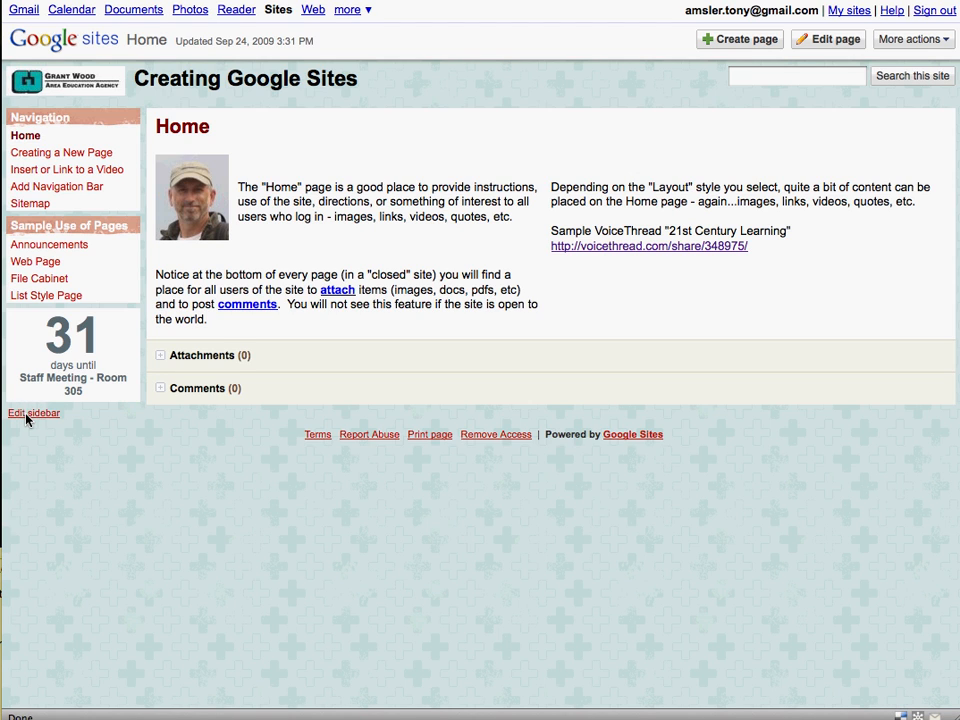
Step: Go to Manage site > Site layout via 'Edit sidebar', listing two Navigation items and one Countdown
left_click(32, 412)
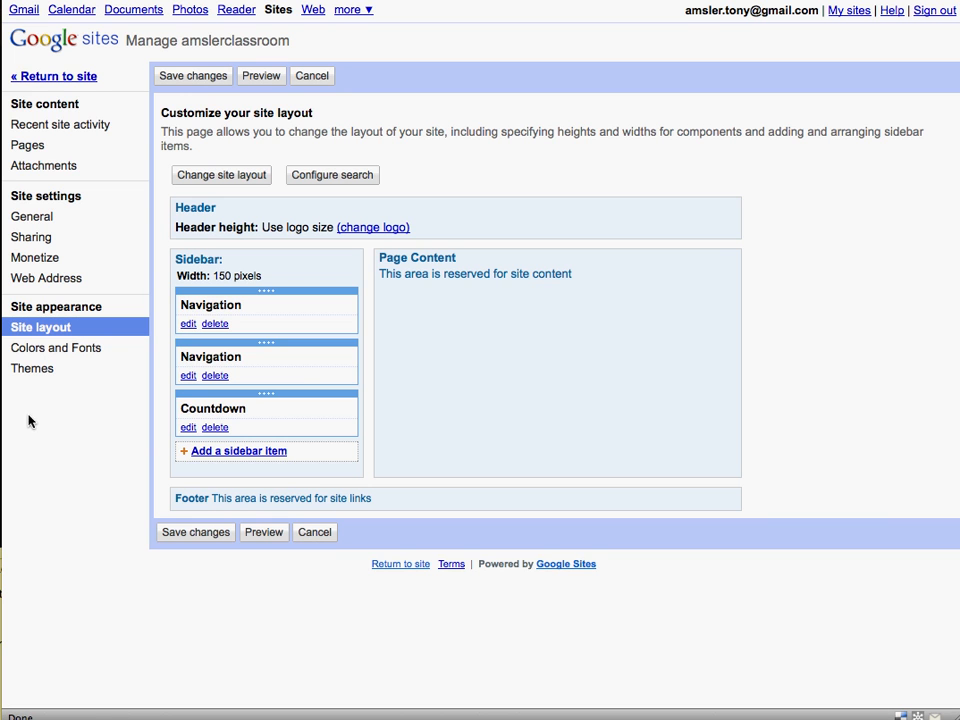
mouse_move(216, 314)
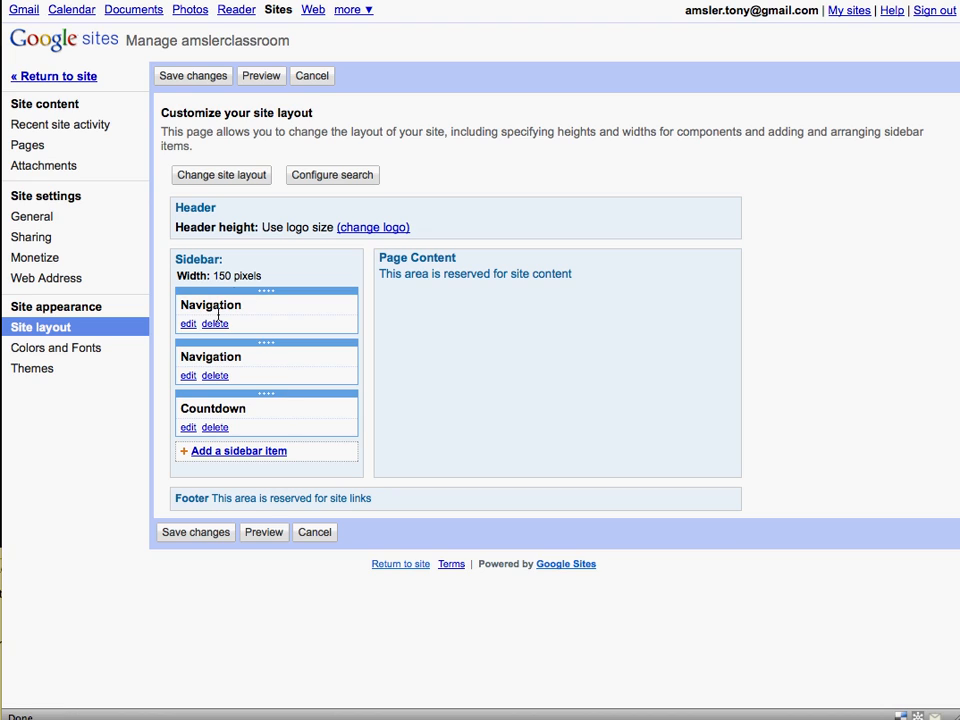
mouse_move(238, 492)
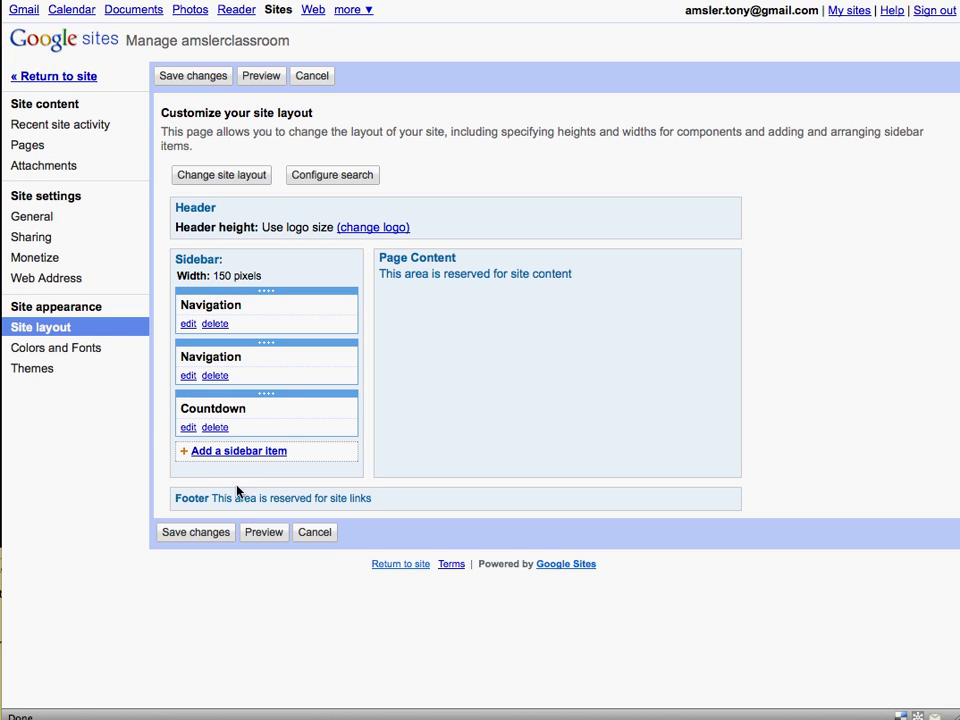
mouse_move(208, 456)
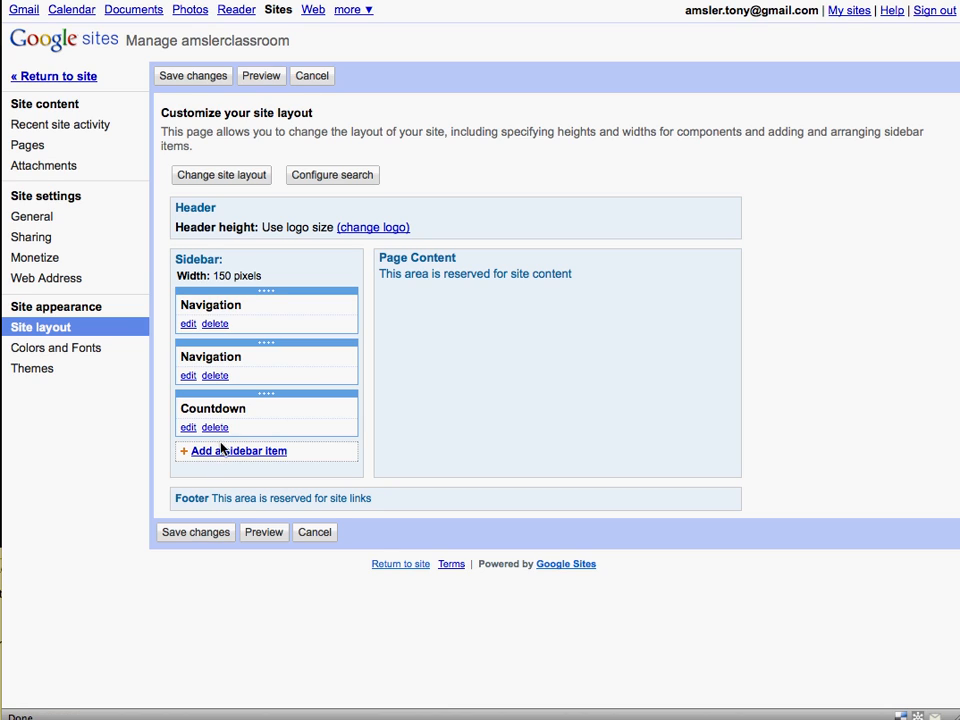
mouse_move(210, 410)
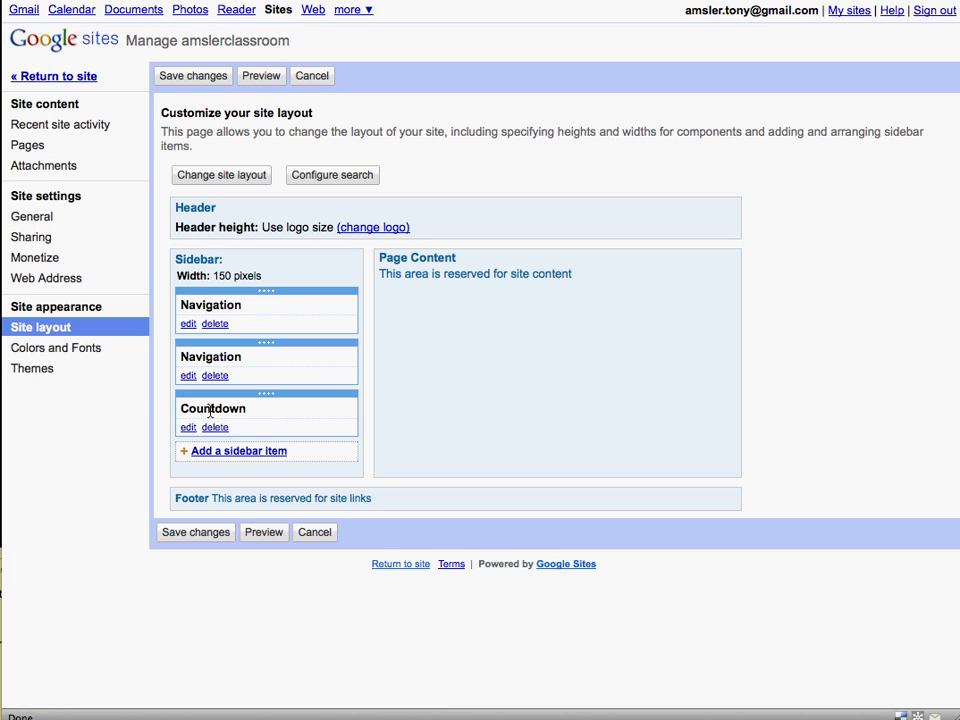
mouse_move(188, 428)
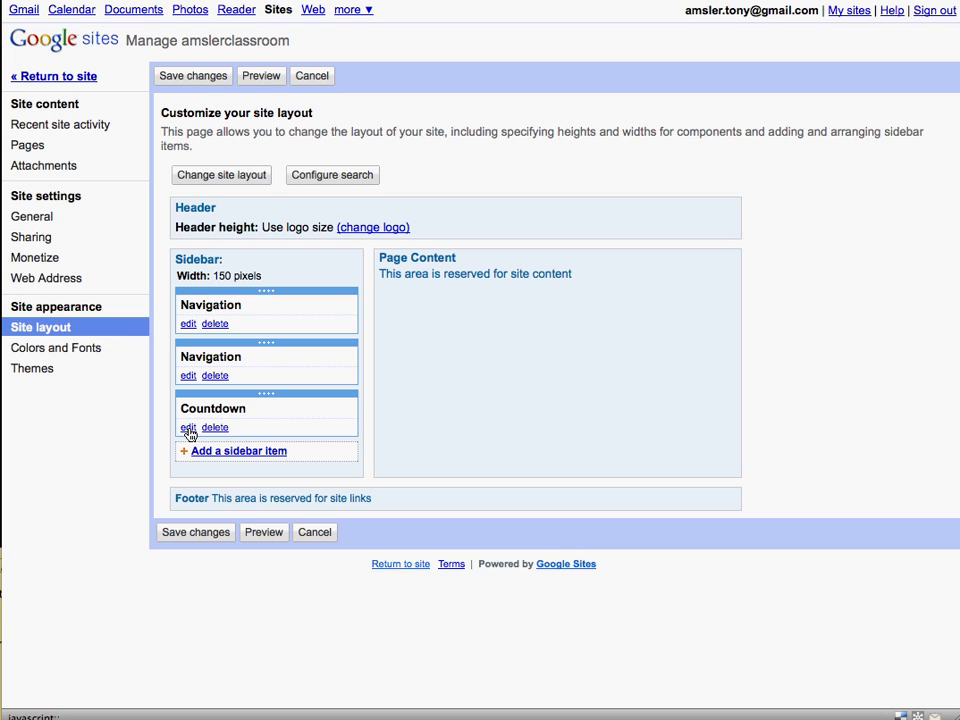
mouse_move(220, 456)
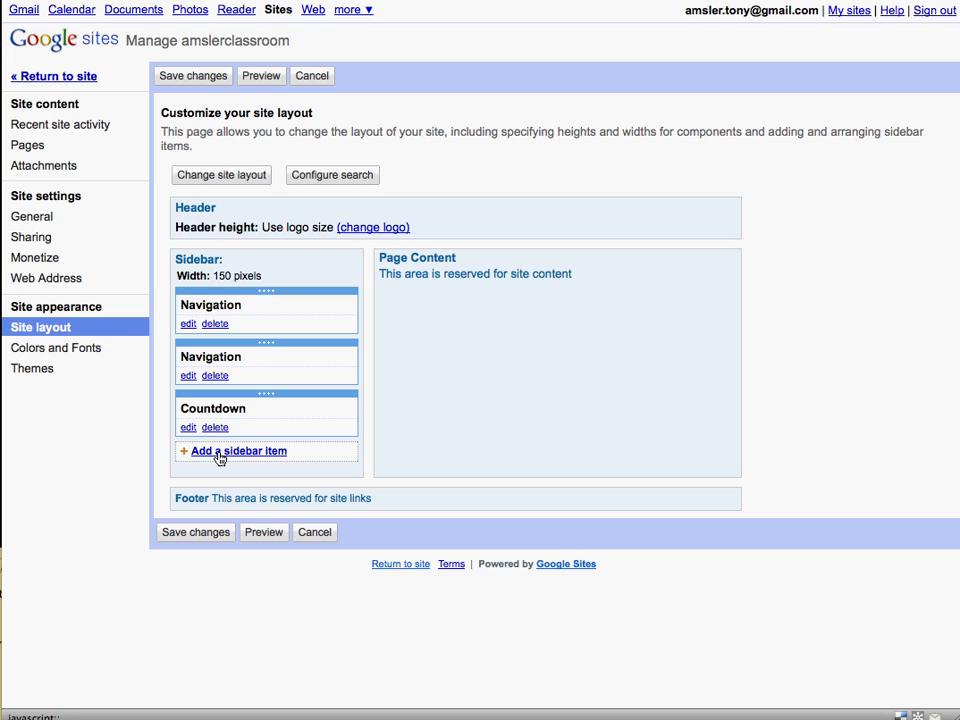
Step: Add a Countdown element from the Choose a New Page Element dialog to the sidebar
left_click(238, 452)
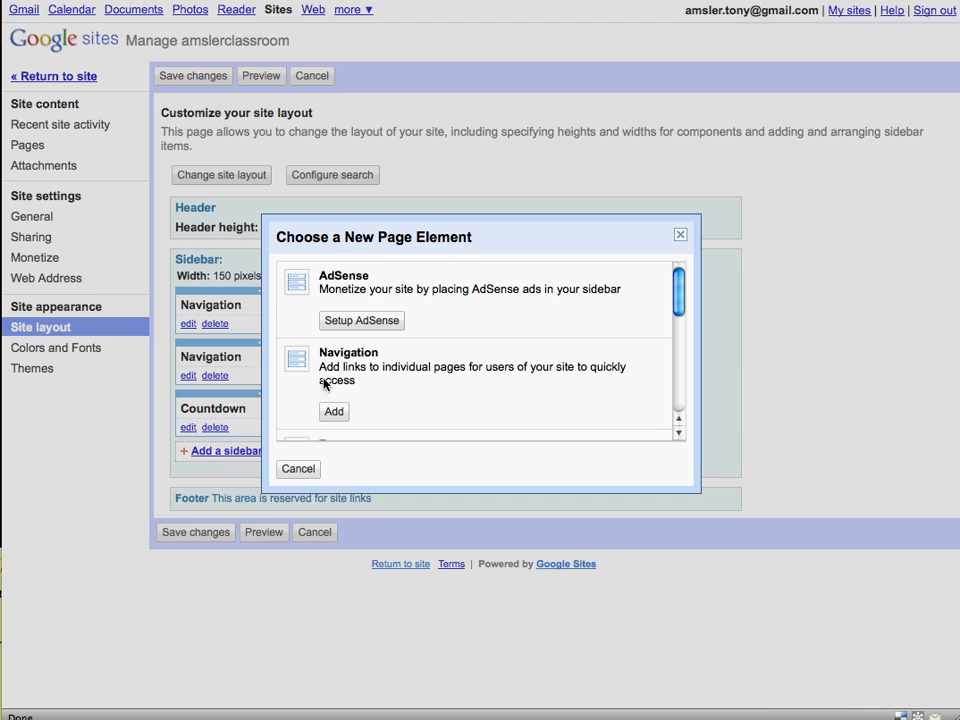
mouse_move(668, 292)
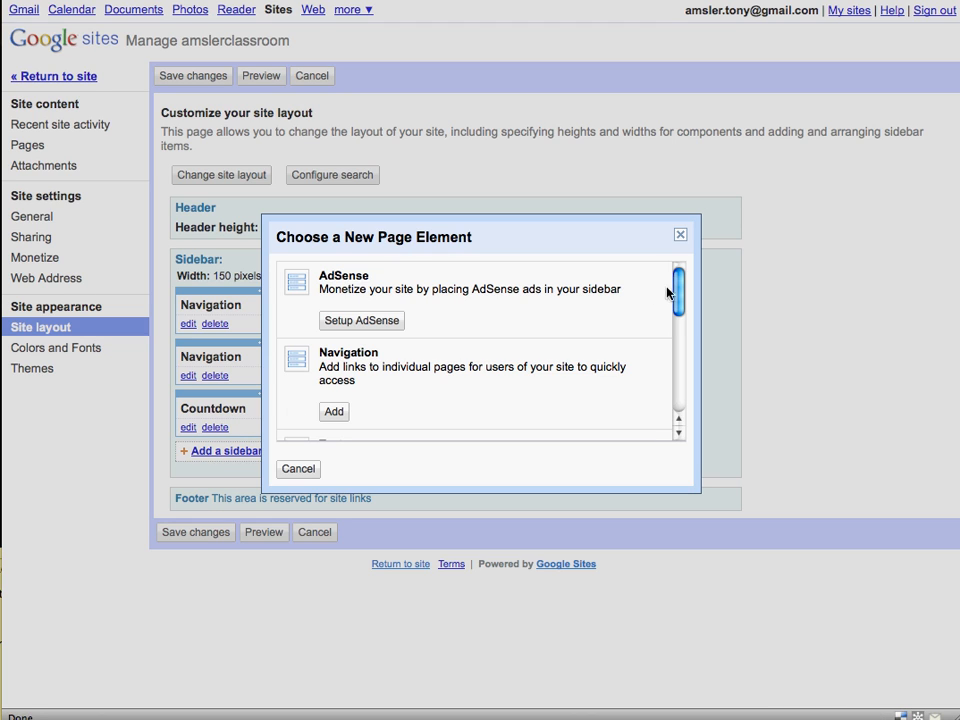
scroll("down", 3)
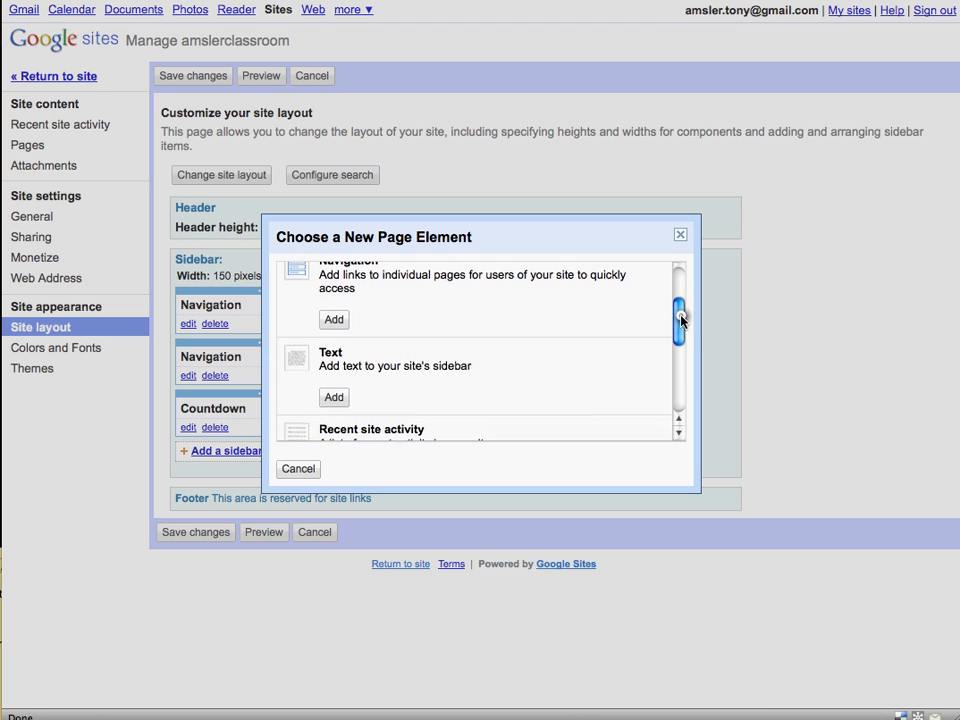
scroll("down", 3)
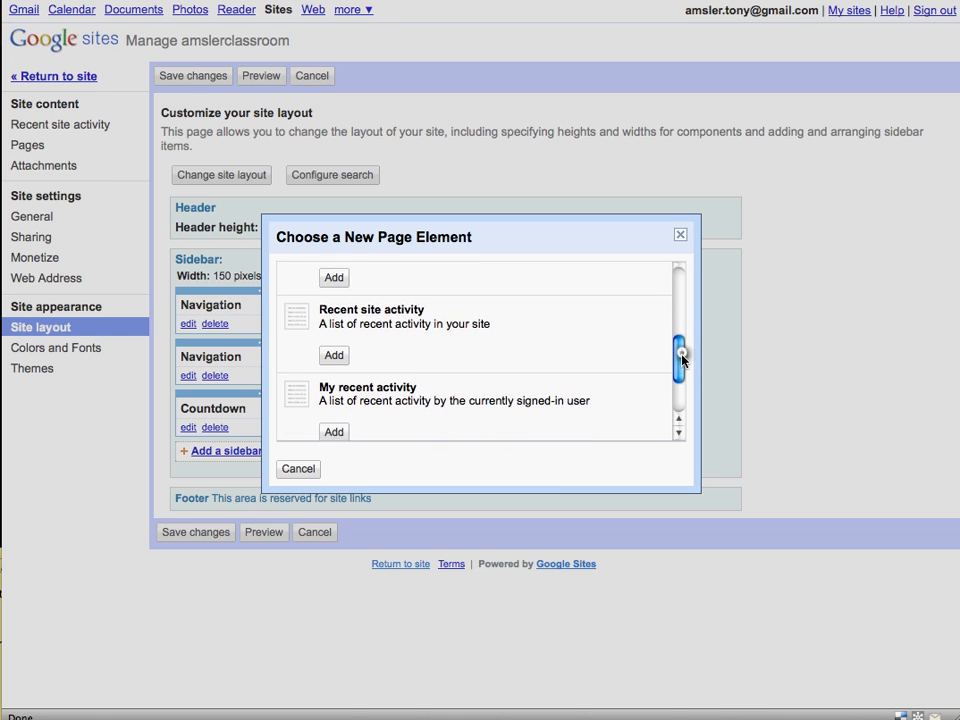
scroll("down", 3)
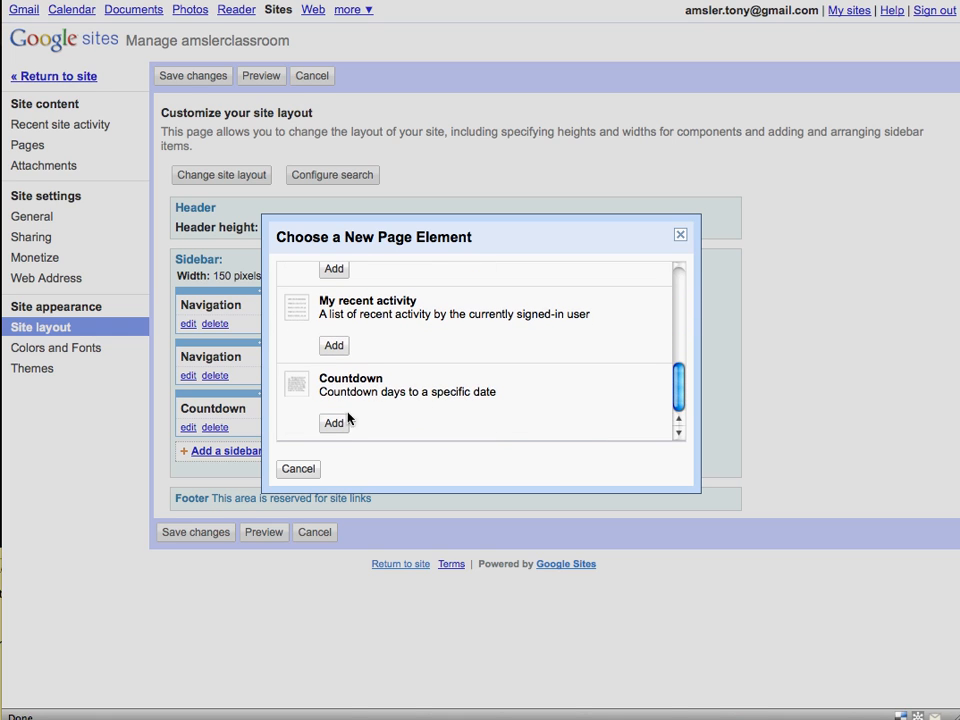
left_click(332, 422)
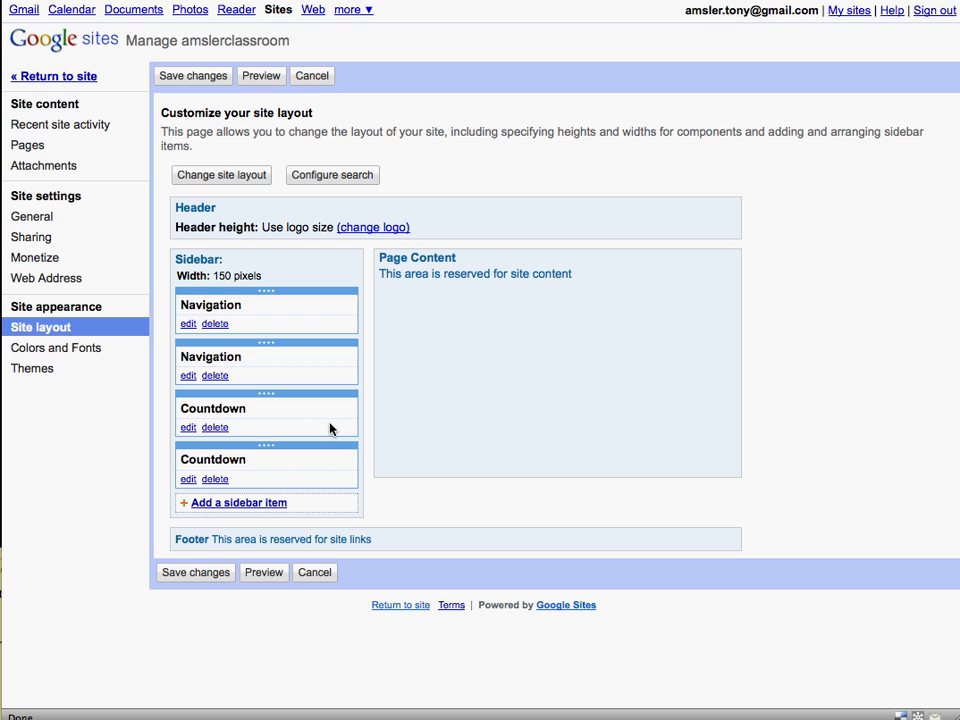
mouse_move(204, 470)
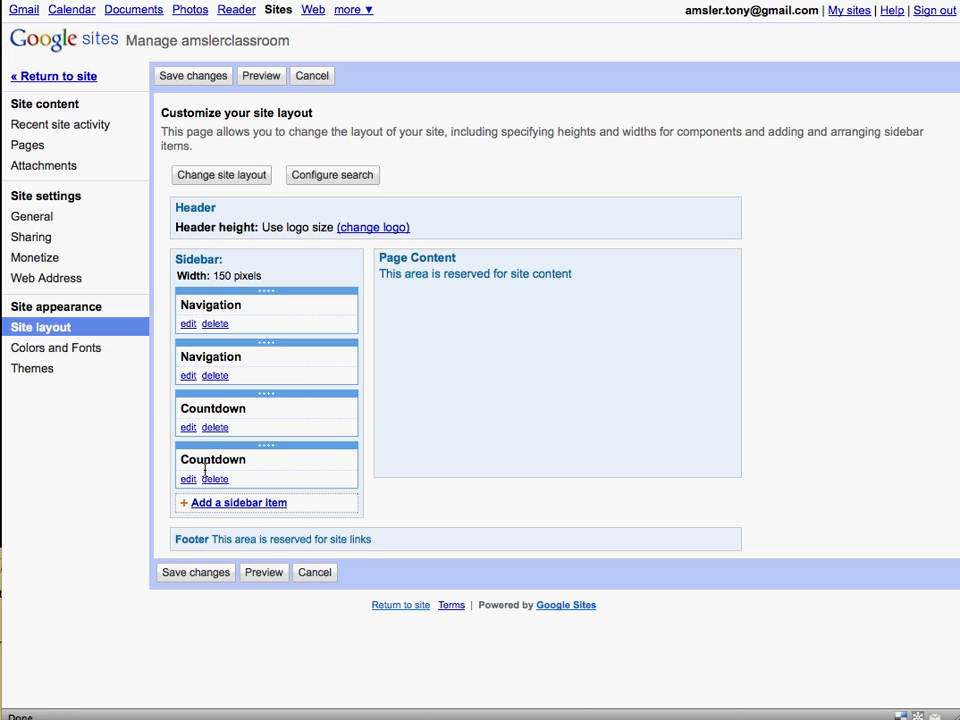
Step: Cancel the Configure Countdown dialog and delete the extra unconfigured Countdown element
left_click(188, 478)
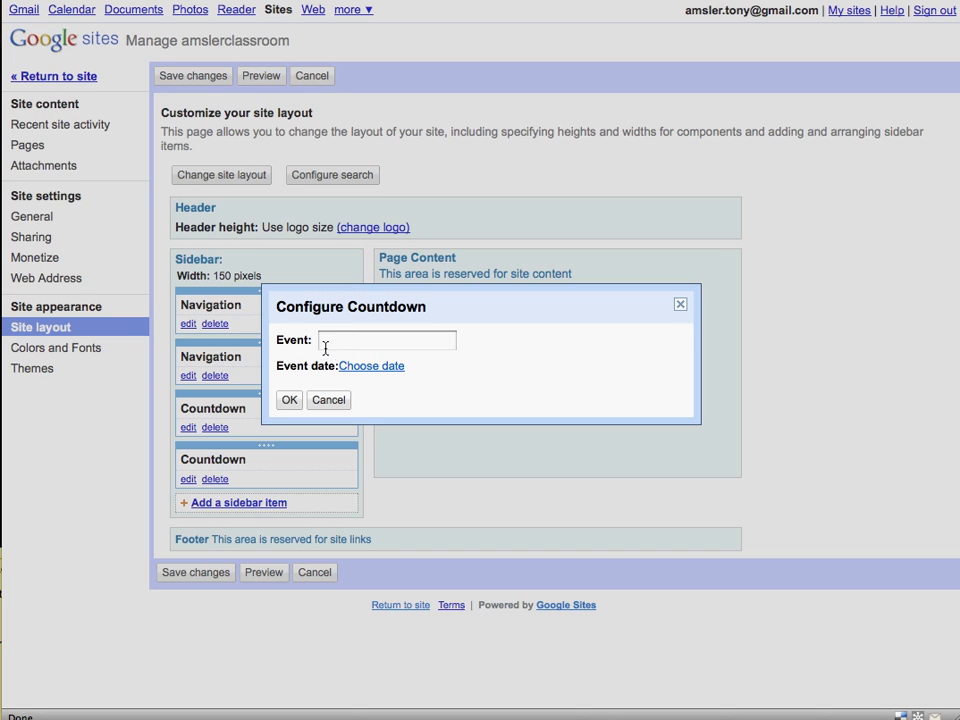
mouse_move(372, 340)
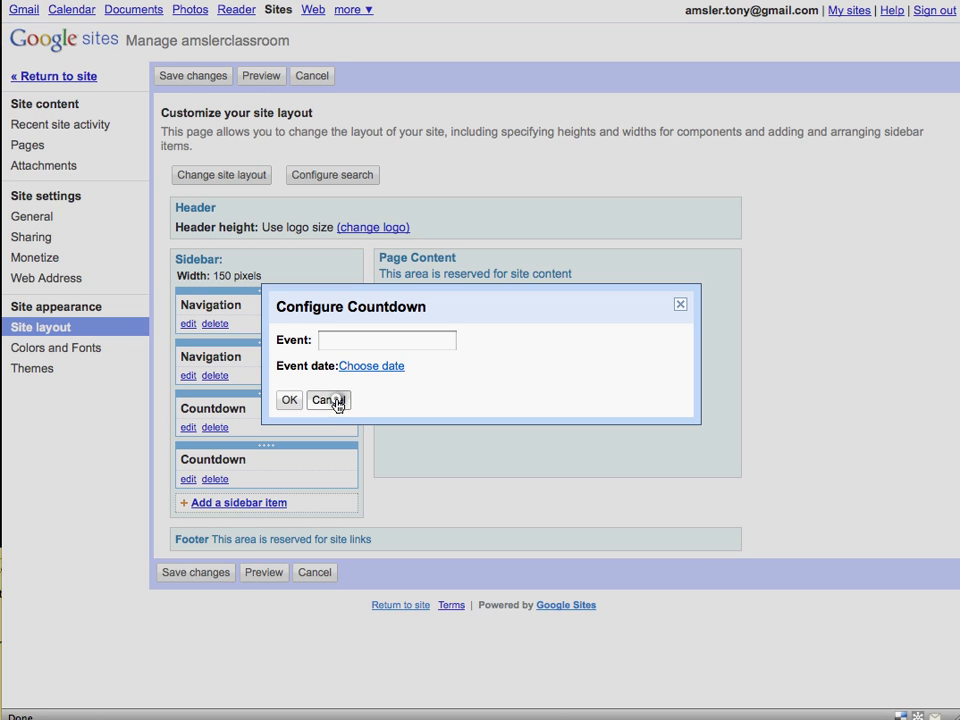
left_click(328, 400)
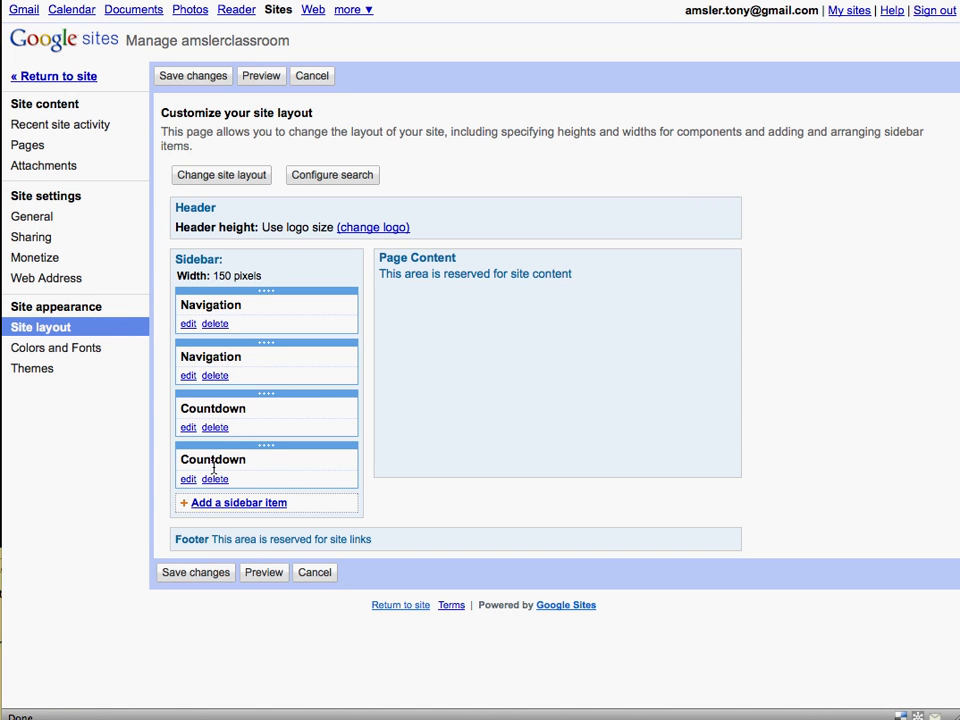
left_click(214, 478)
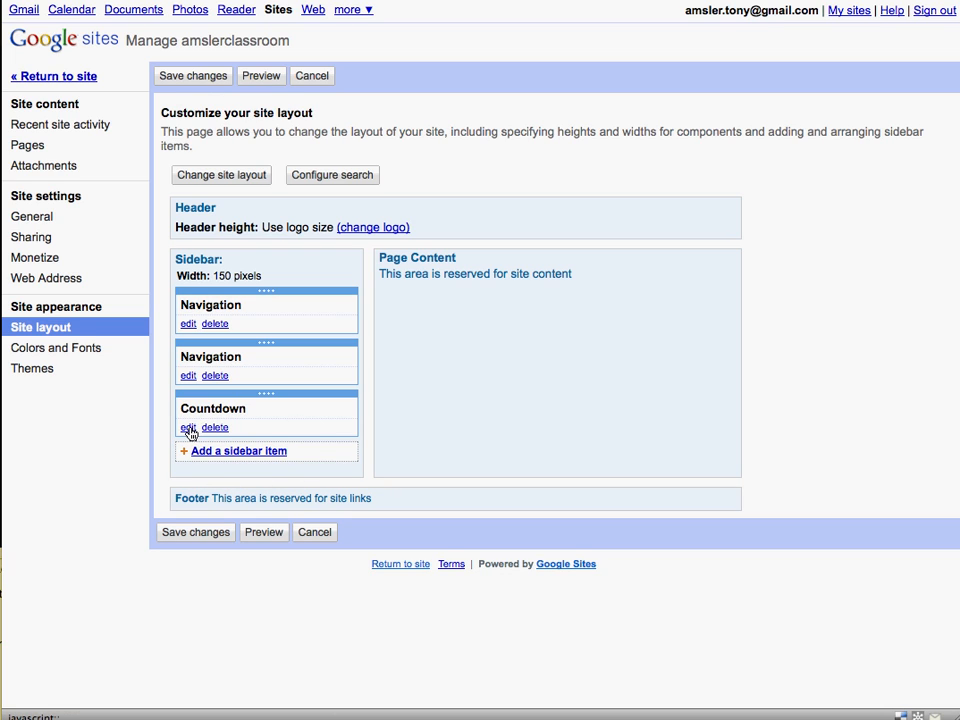
left_click(188, 428)
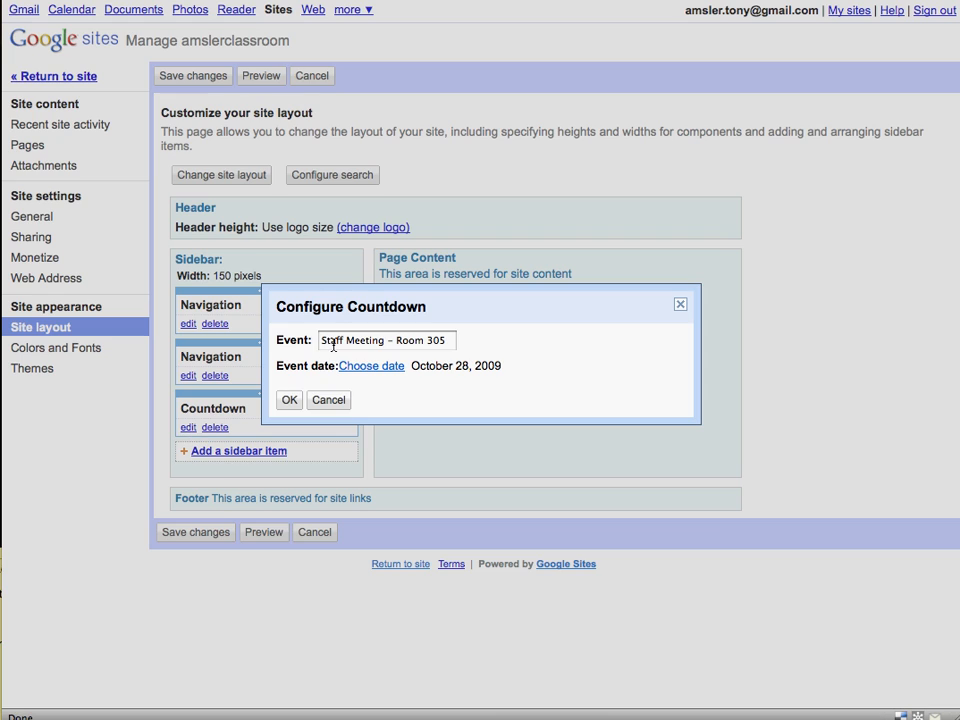
mouse_move(448, 378)
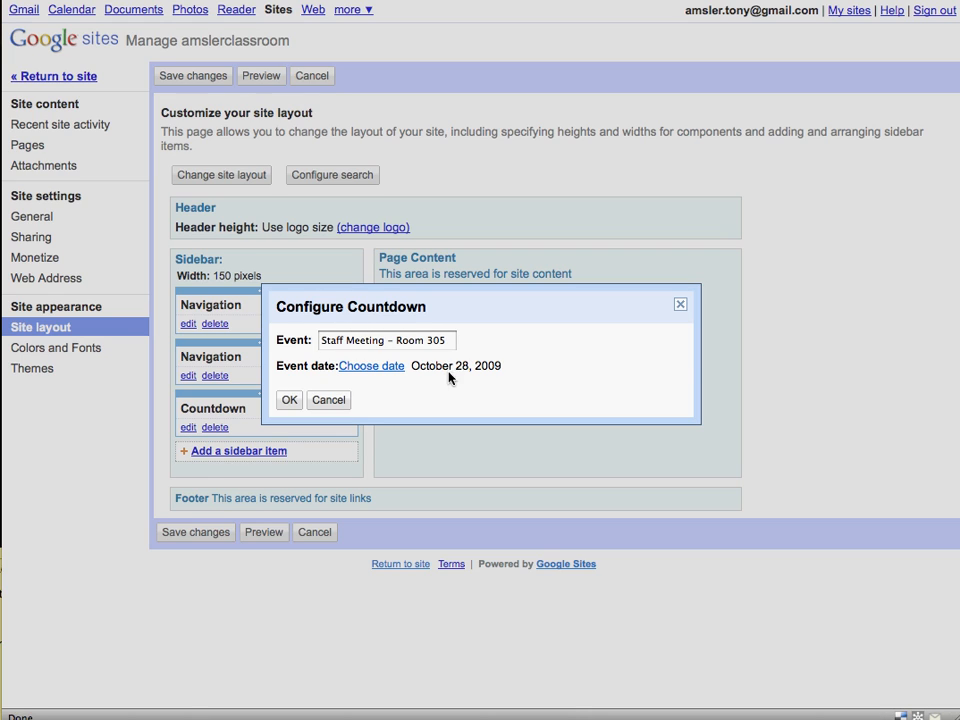
mouse_move(378, 376)
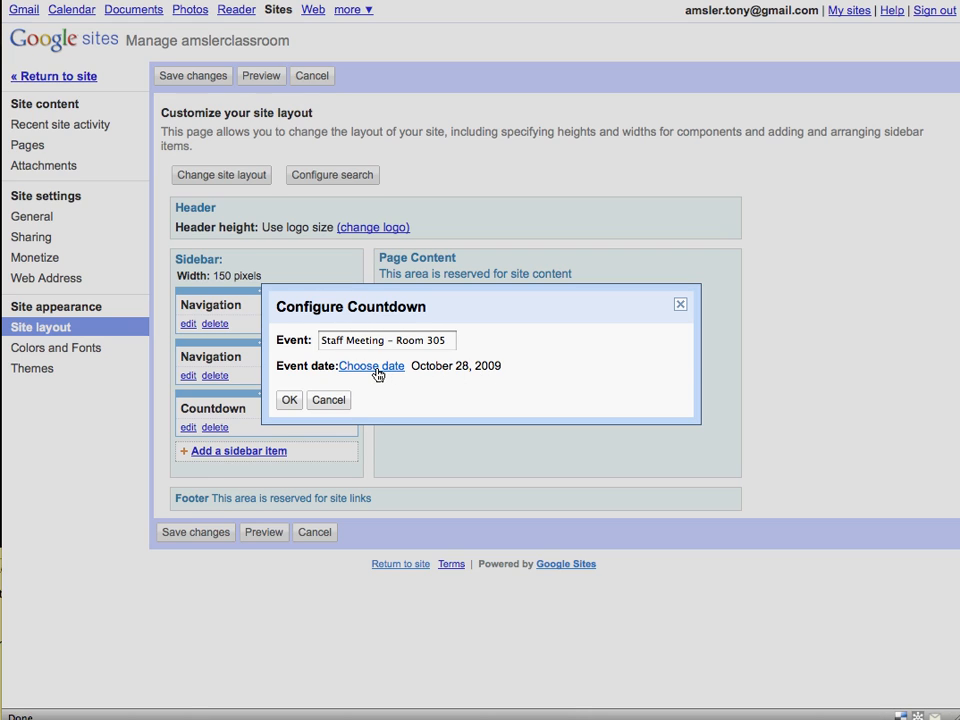
left_click(288, 400)
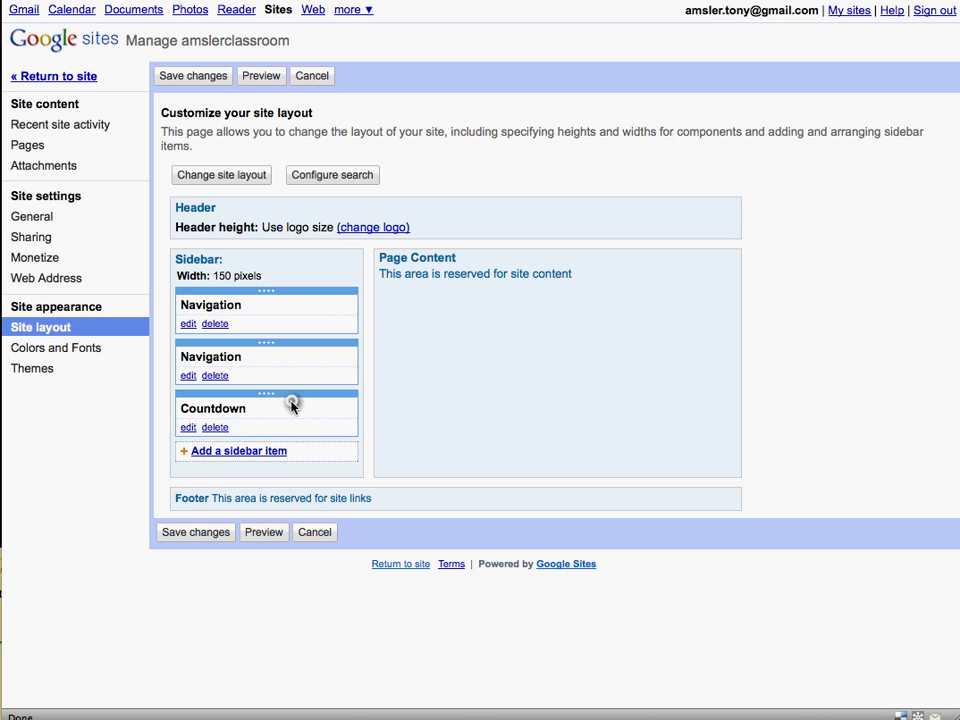
mouse_move(196, 532)
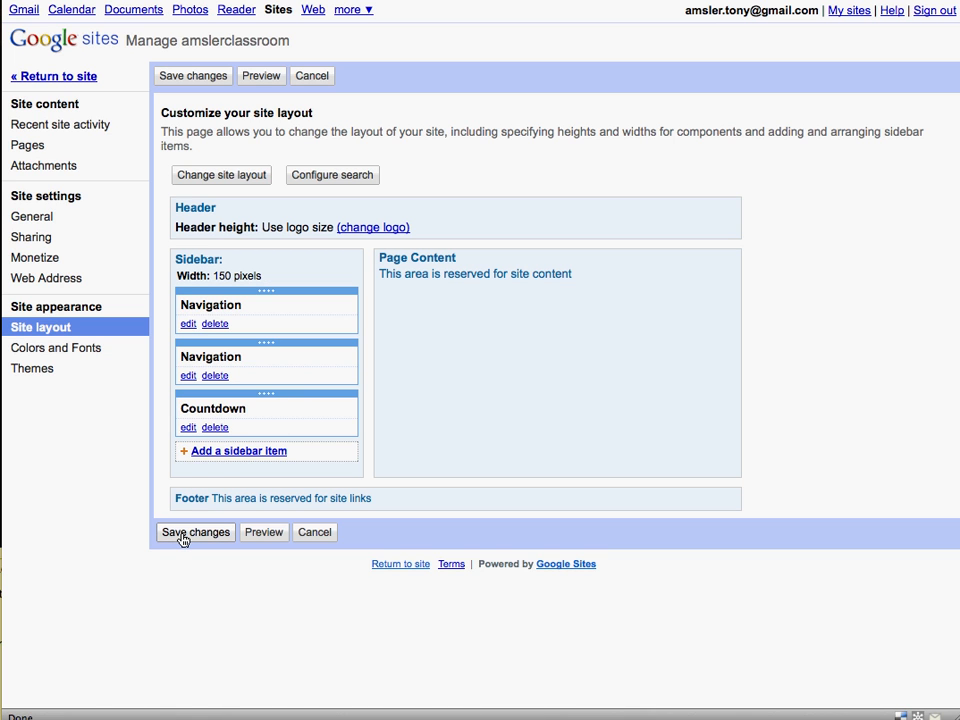
Step: Save the sidebar layout and return to the home page with the 31-day Staff Meeting countdown
left_click(196, 532)
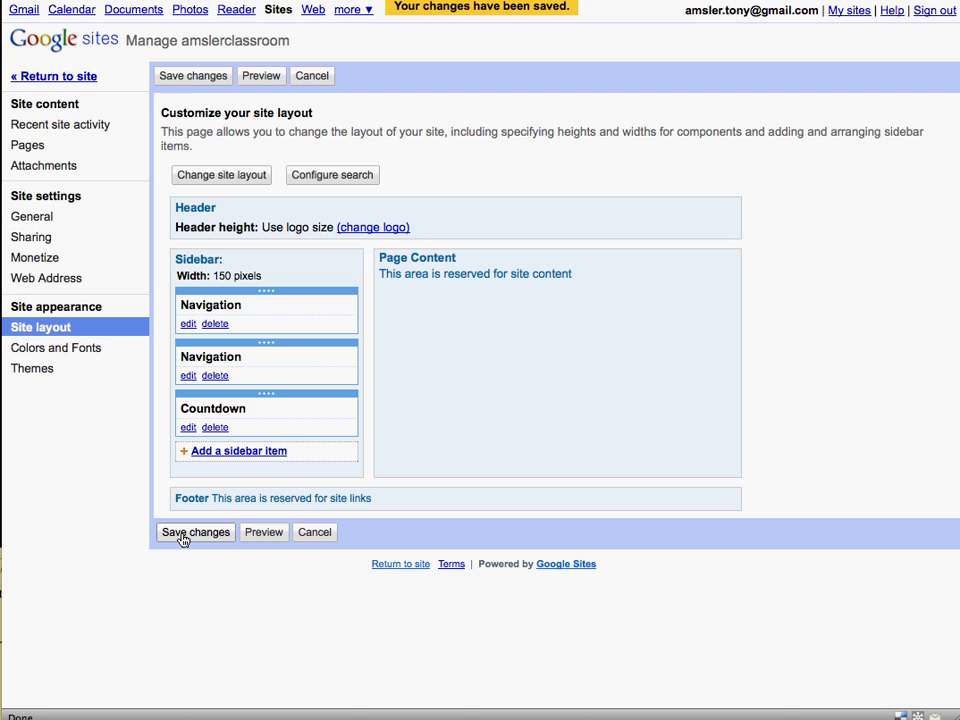
mouse_move(52, 76)
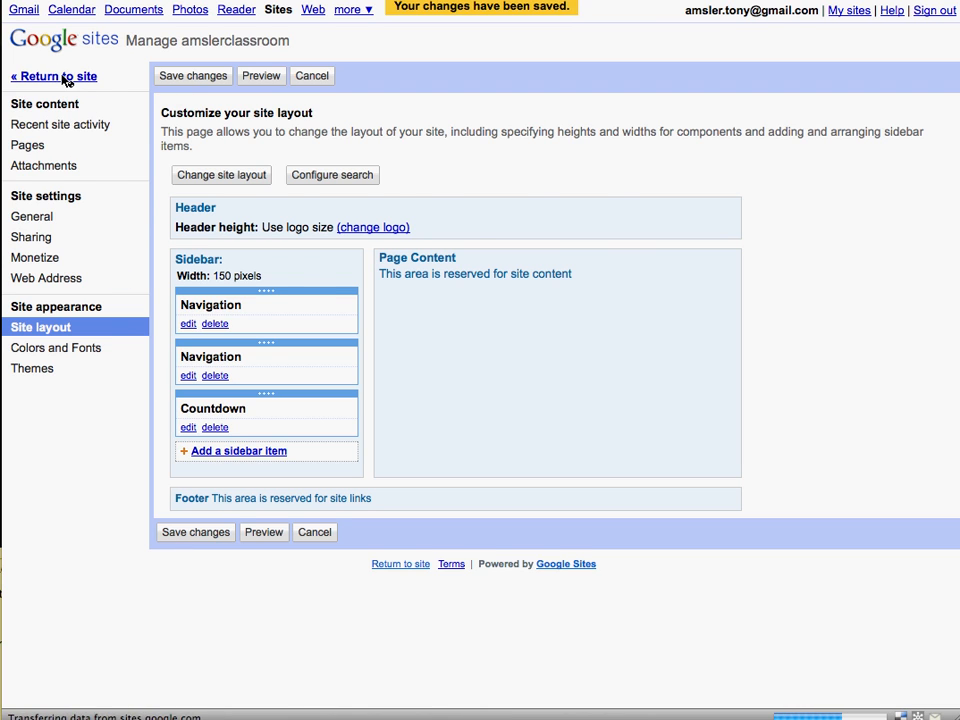
left_click(52, 76)
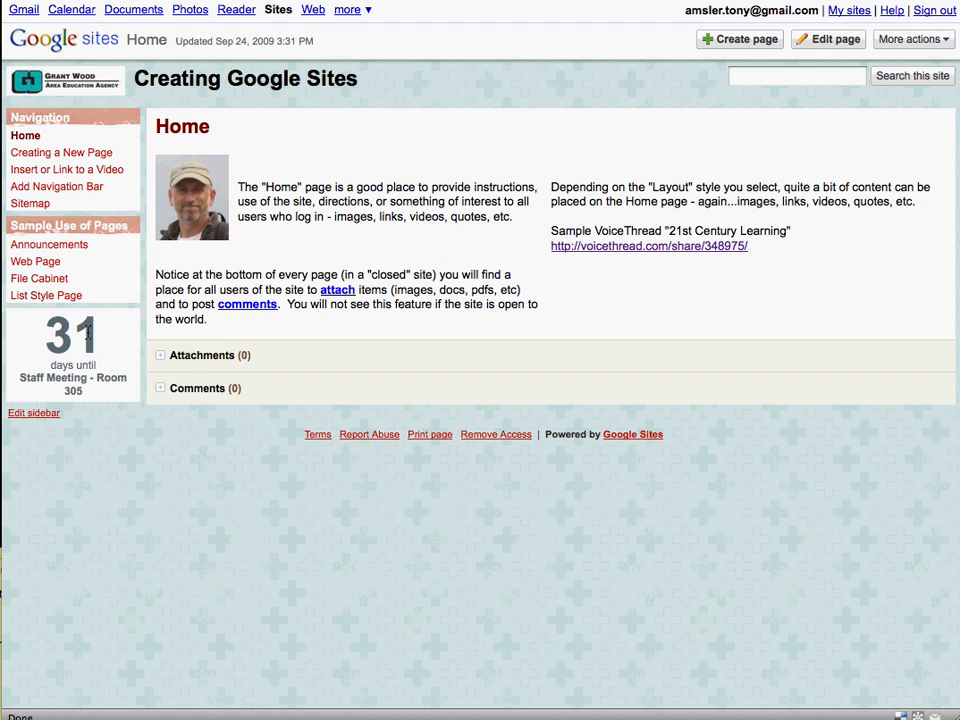